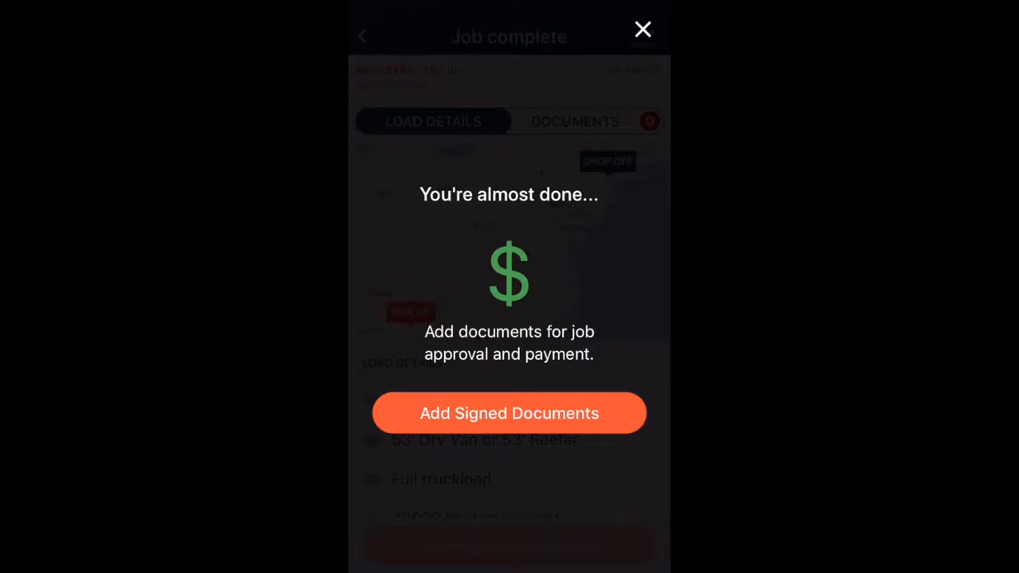
# Upload the completed job's signed documents so five pages show received and pending approval
pyautogui.click(508, 413)
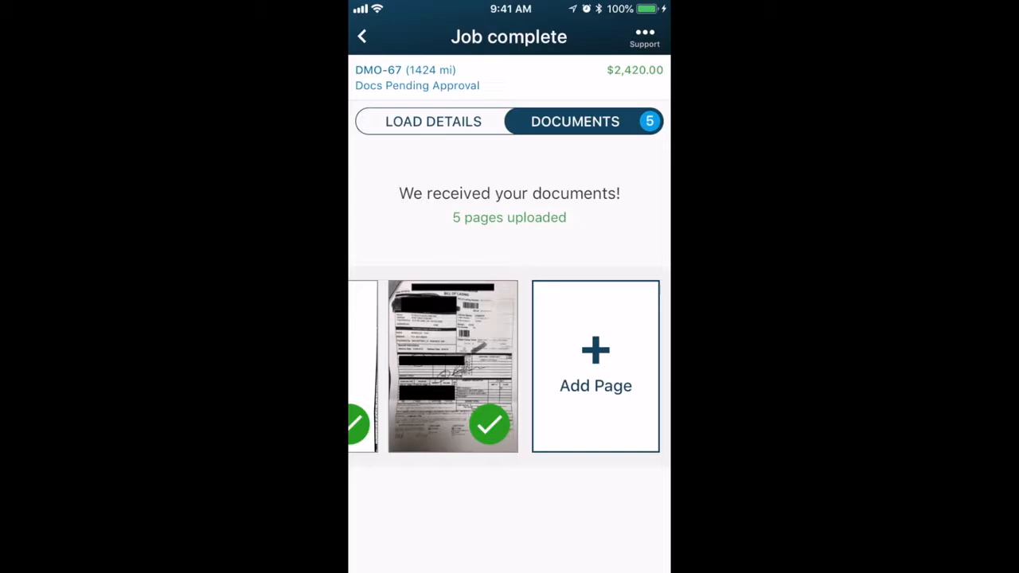
# Upload the handwritten bill of lading photo for job ABI-18489 from the photo library, allowing photo access
pyautogui.click(596, 366)
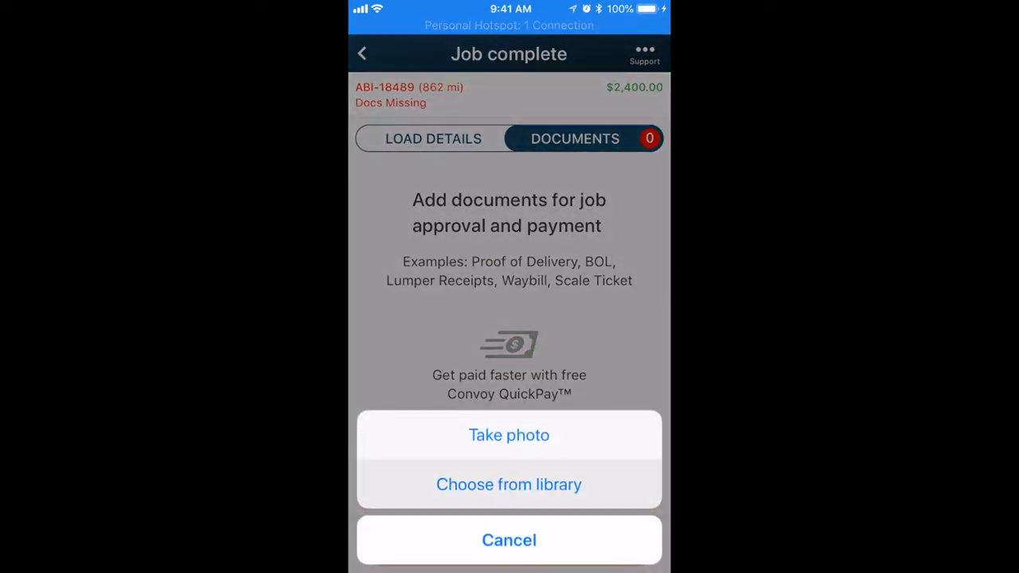
pyautogui.click(508, 484)
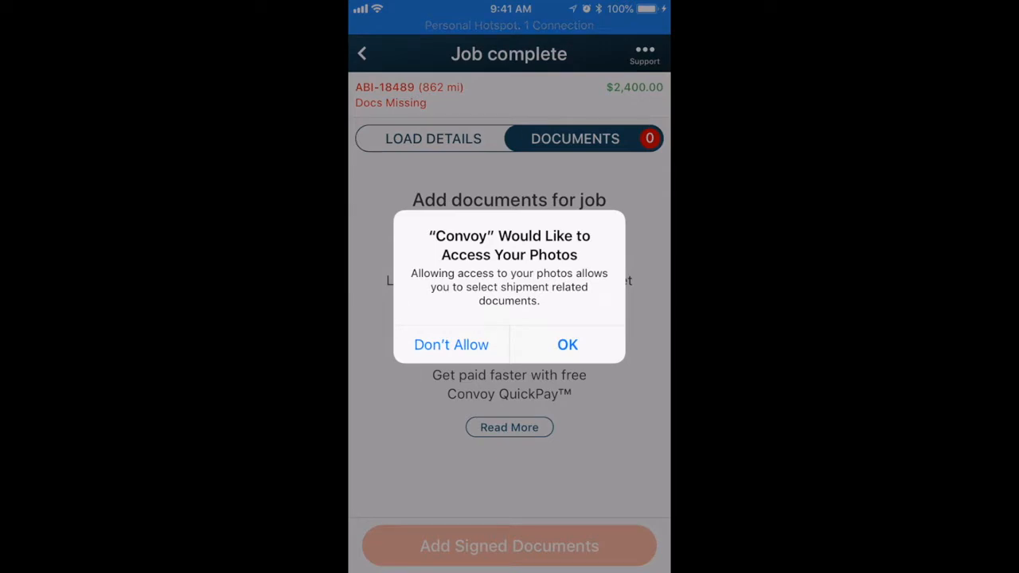
pyautogui.click(566, 345)
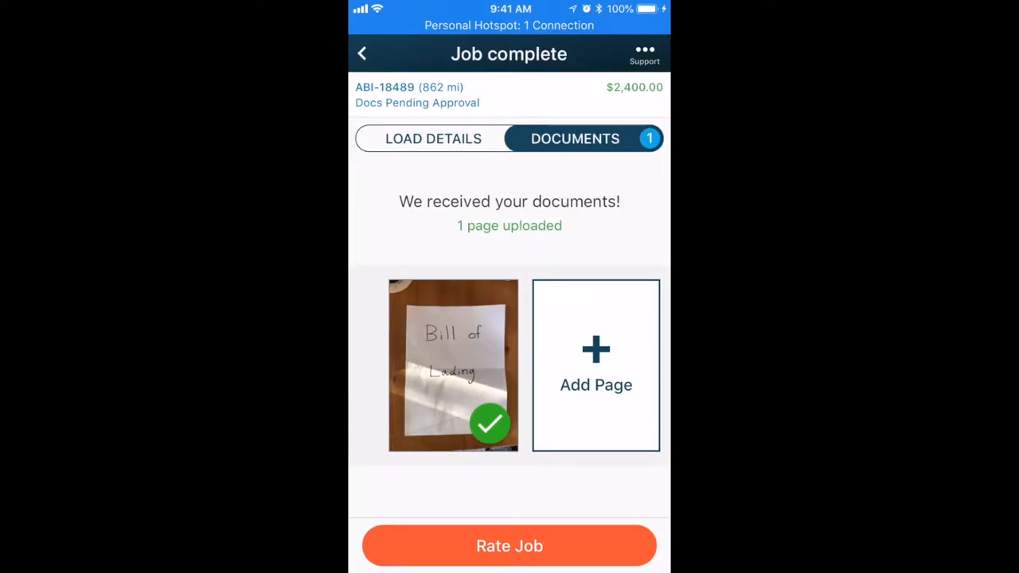
# Rate pickup, dropoff and Convoy five stars and begin the comment 'Had a gr'
pyautogui.click(509, 545)
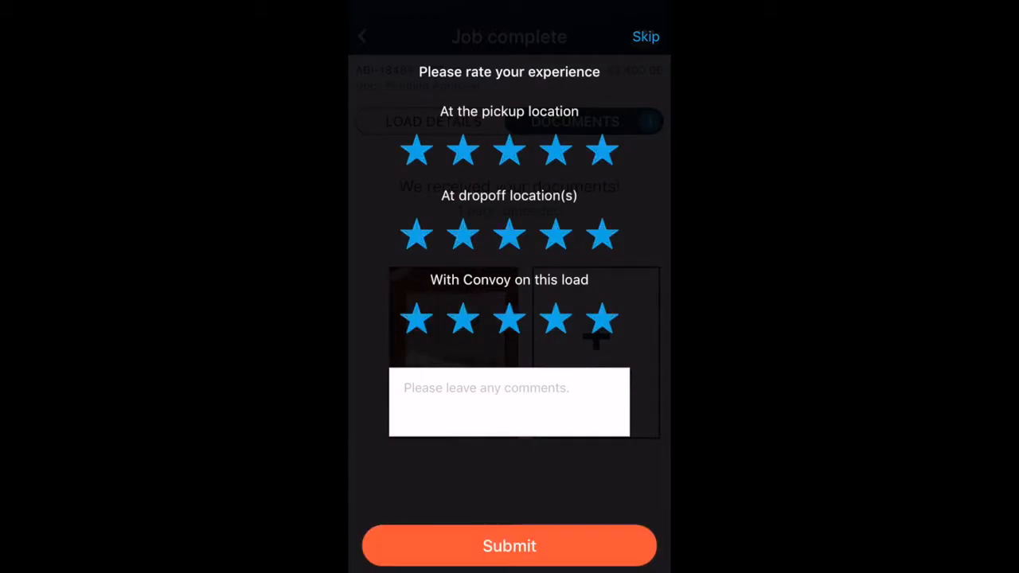
pyautogui.click(508, 402)
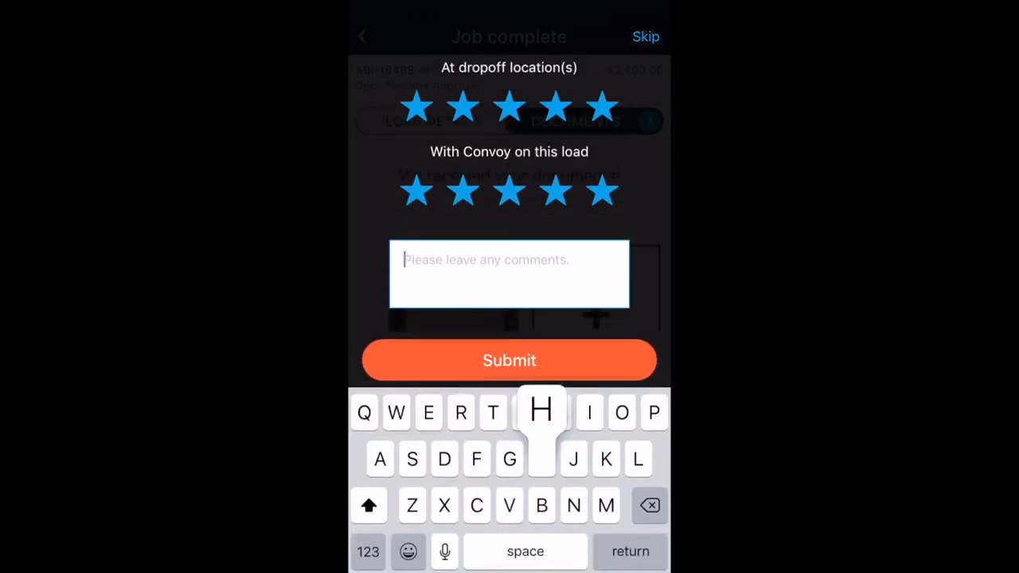
pyautogui.write('Had a gr')
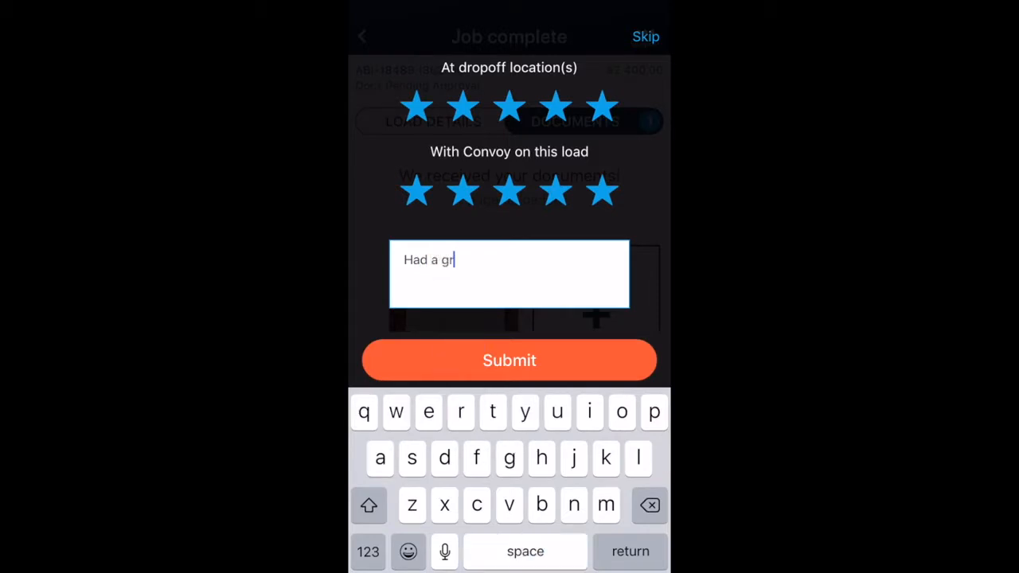